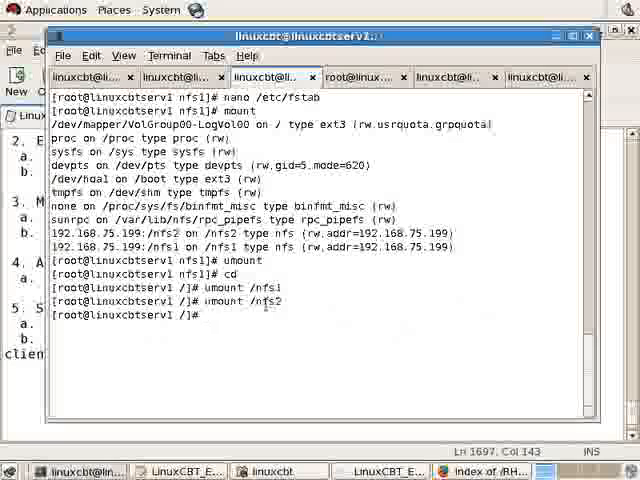
Step: Unmount the shares and add /nfs1 and /nfs2 NFS entries with defaults options to /etc/fstab in nano
text(nano)
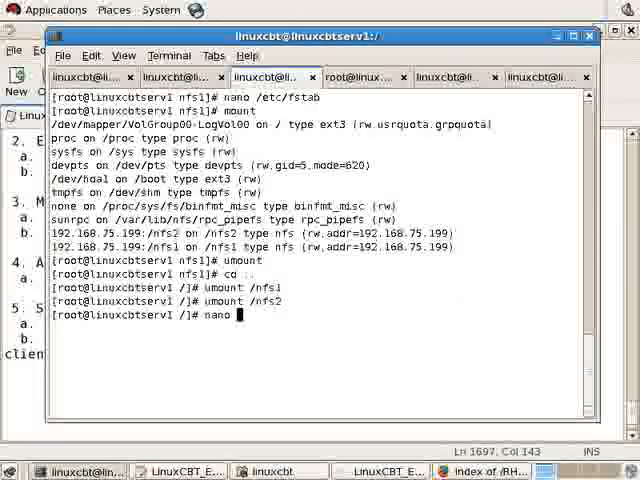
key(Return)
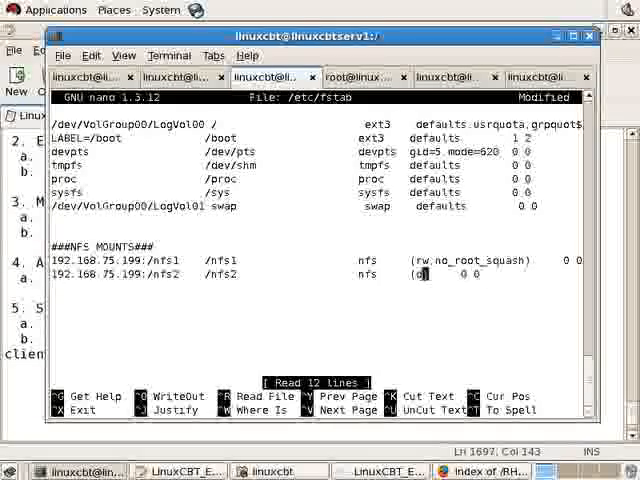
text(efaults))
text(mo)
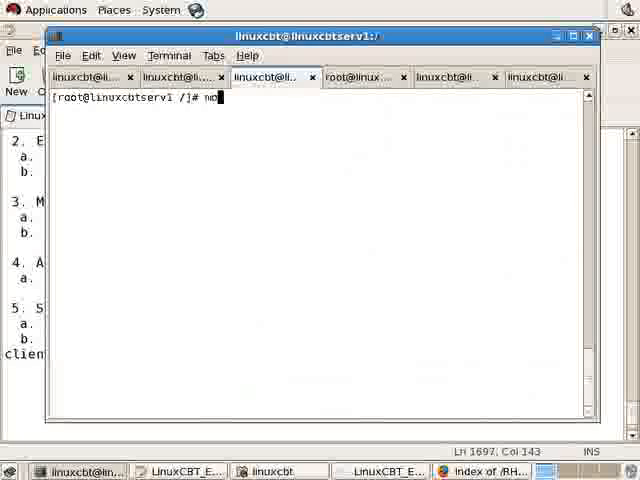
Step: Run mount -a, correct the fstab option fields to defaults, remount and verify /nfs1 and /nfs2 with df -h
text(unt -a)
key(Return)
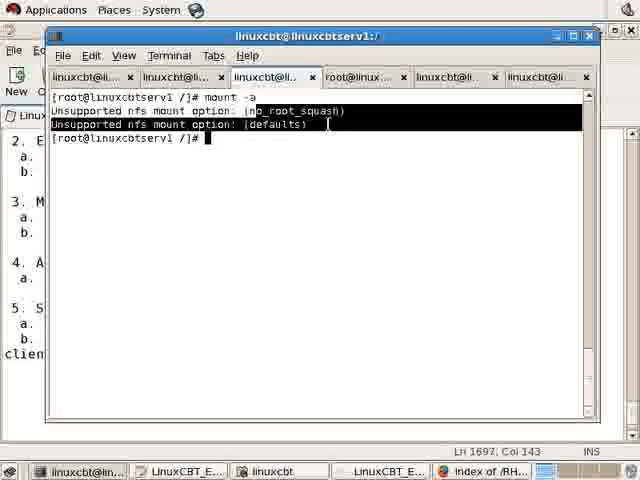
text(nam)
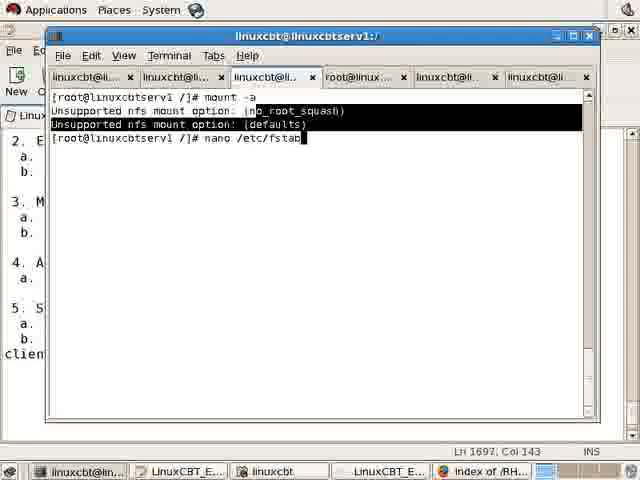
key(Return)
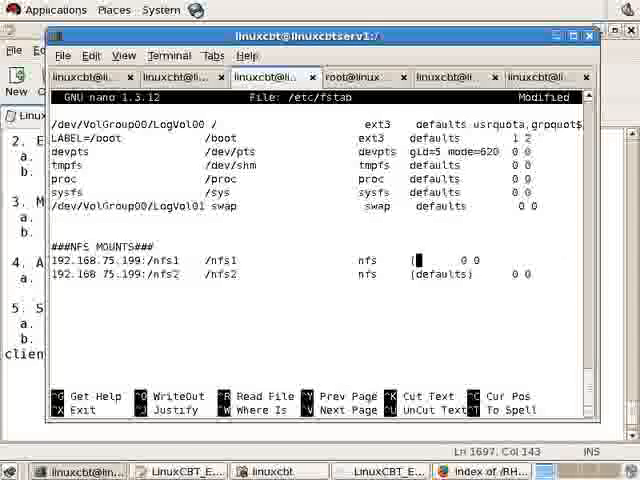
text(default)
text(df -h)
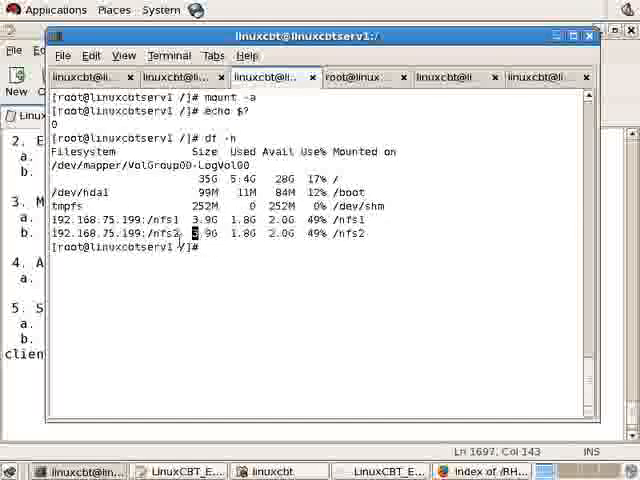
text(umount /n)
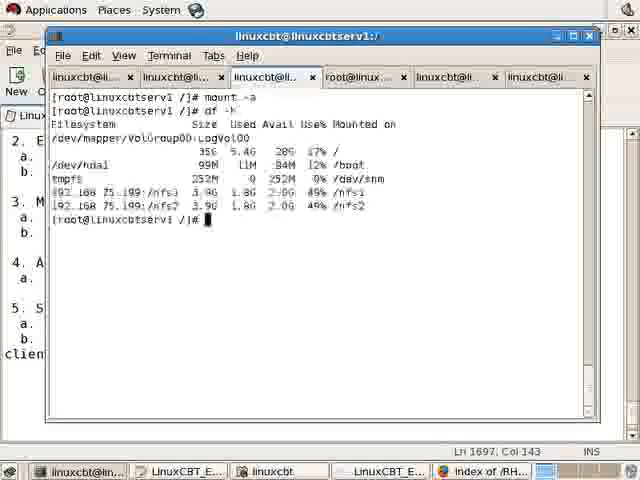
Step: Add a notes line: showmount 192.168.75.199 - shows mounts on this system
click(186, 470)
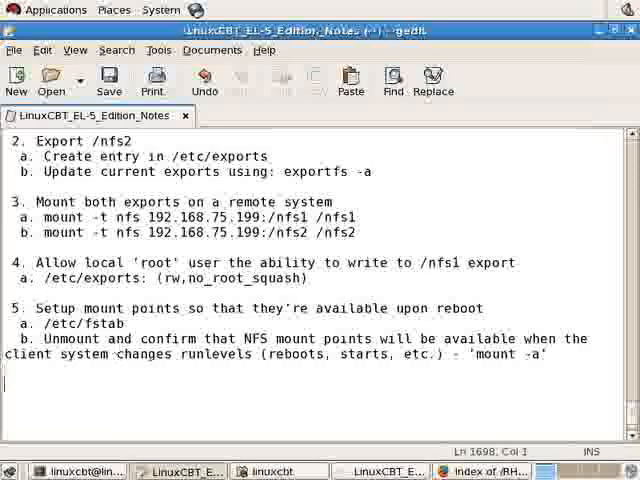
key(Return)
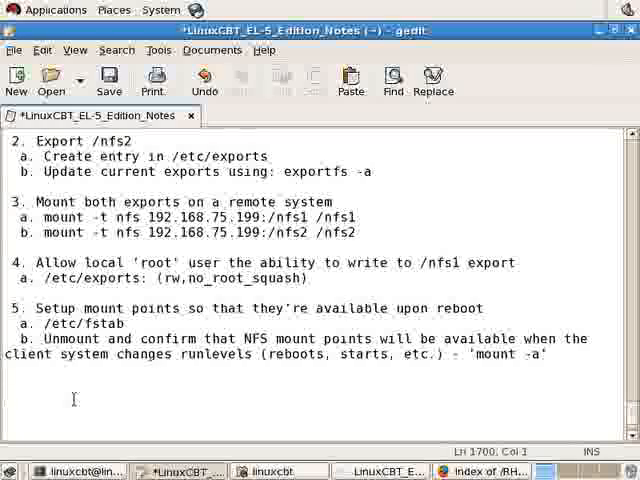
text(show)
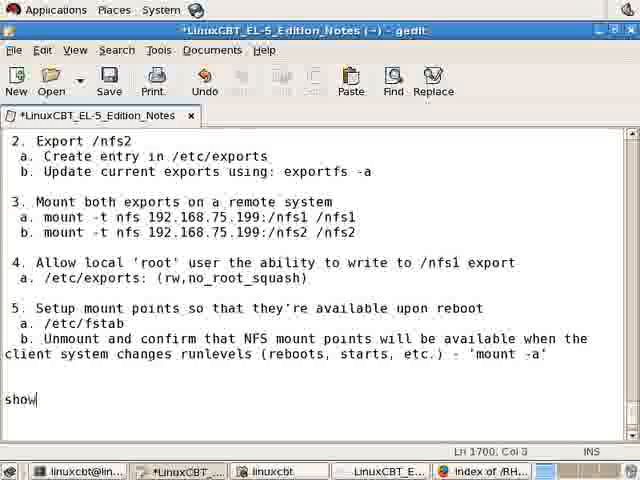
text(mount)
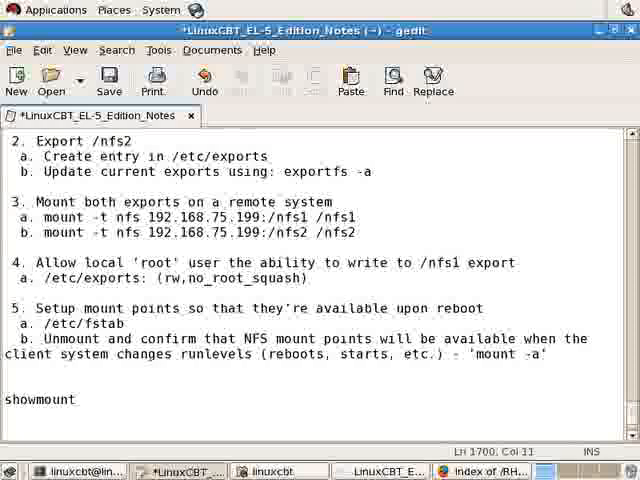
text(192.168.)
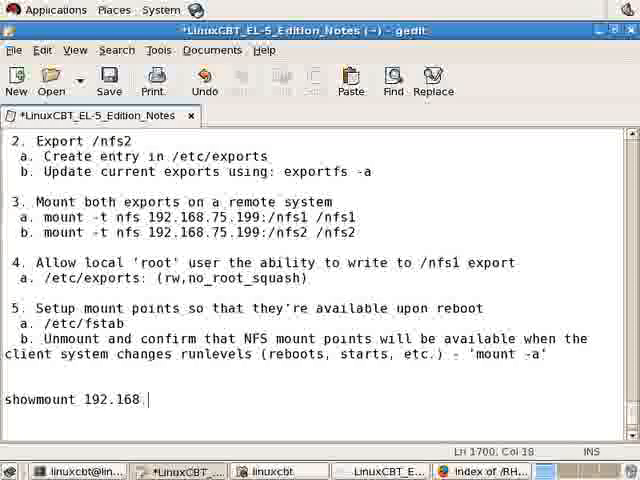
text(75.199 - shows mounts on this sysy)
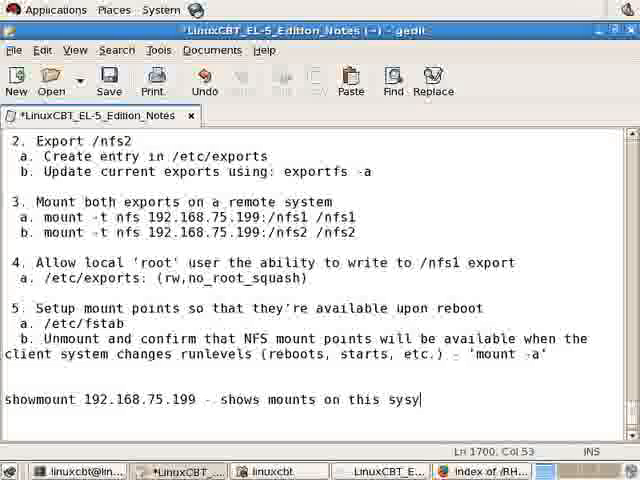
text(tem)
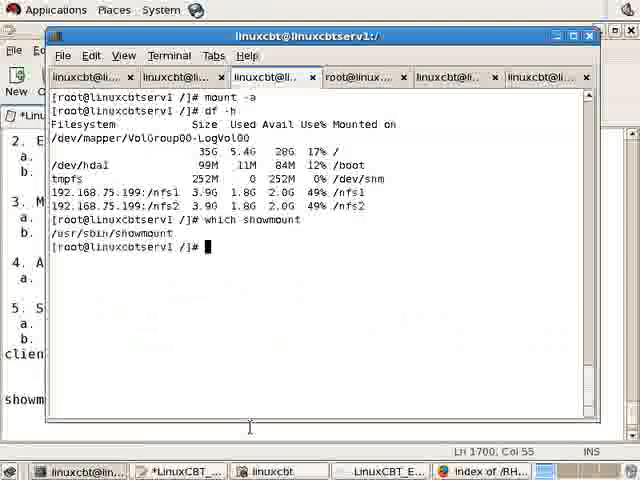
Step: Trace /usr/sbin/showmount to the nfs-utils package with rpm -qf
text(rpm -qf)
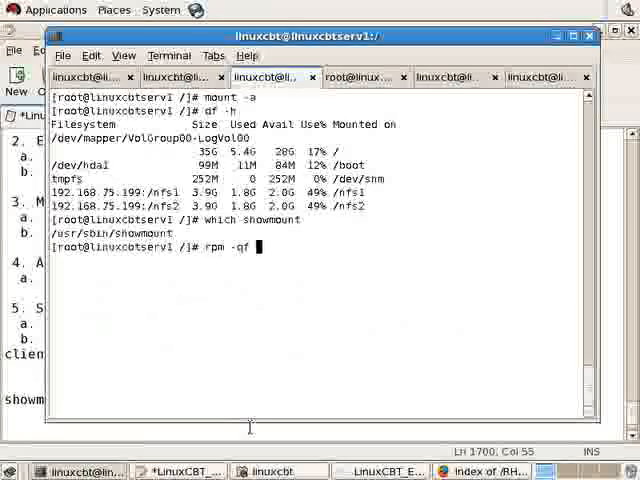
text(/usr/sbin/showmount)
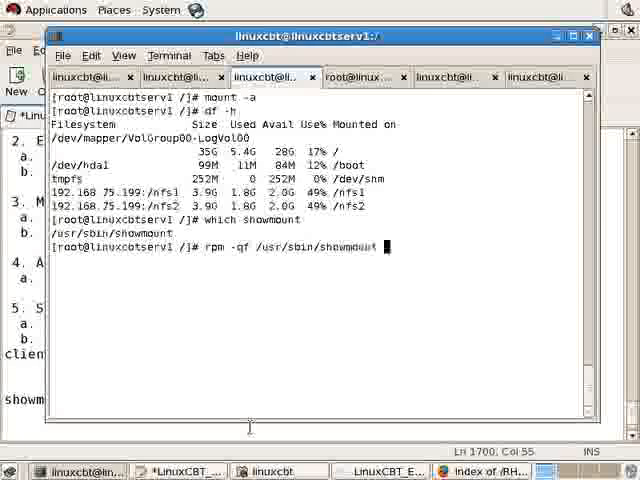
key(Return)
text(man )
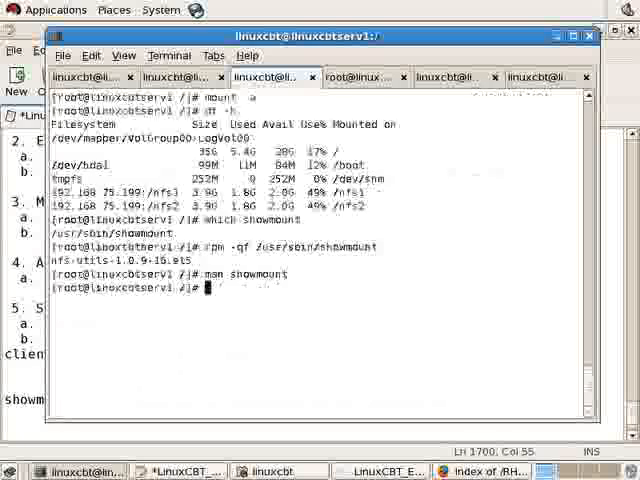
Step: List client hosts and all mount points with showmount and showmount -a against 192.168.75.199
text(showmount)
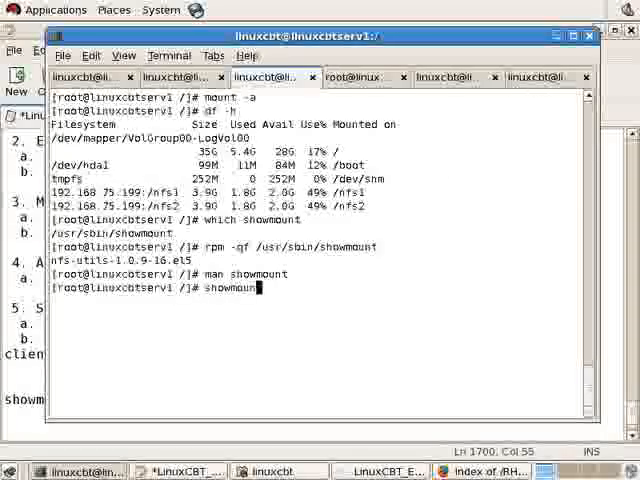
text(192.)
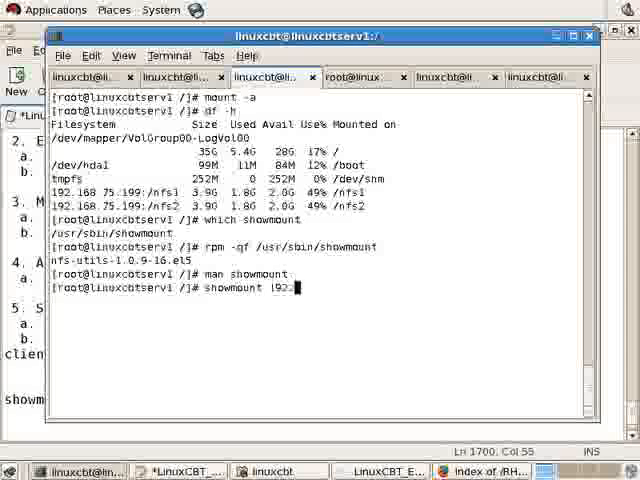
text(.168.75.199)
key(Return)
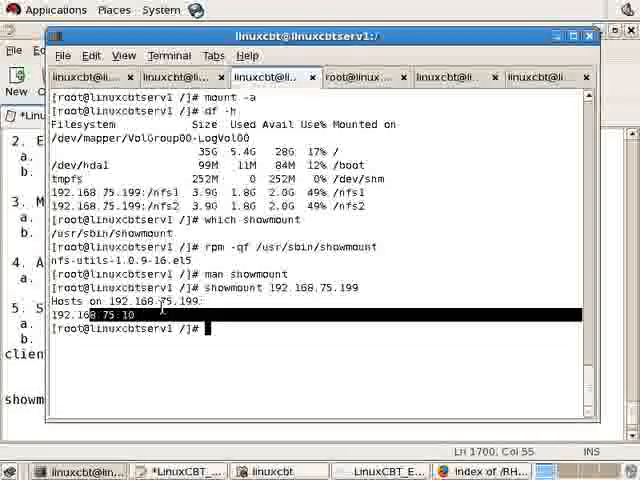
text(showmount 192.168.75.10)
text(showmount -a 192.168.75.199)
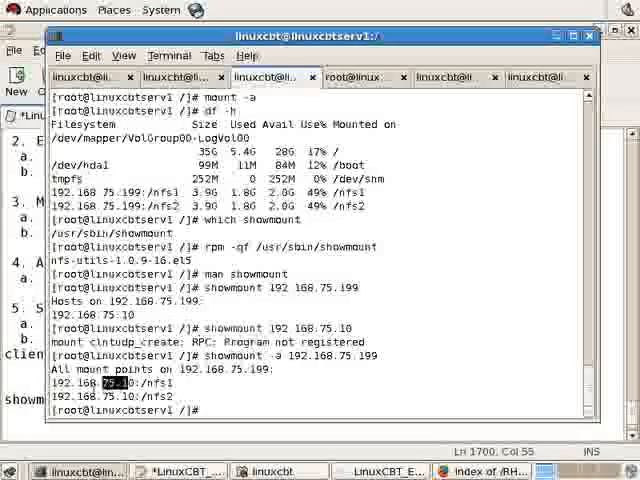
Step: Revise the note to 'showmount -a 192.168.75.199 ... (connected NFS clients)'
click(196, 472)
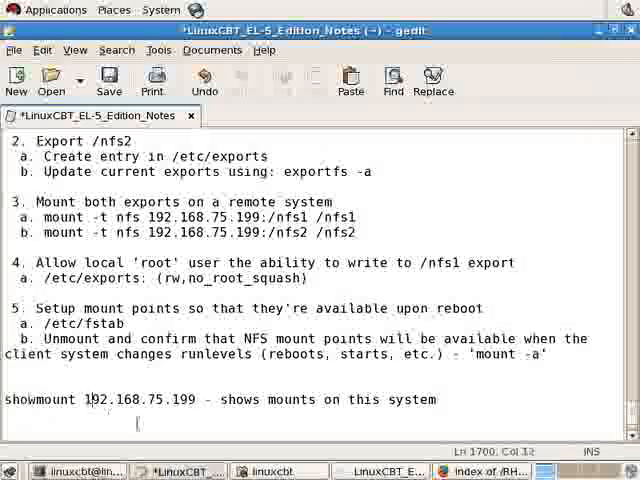
text(-a)
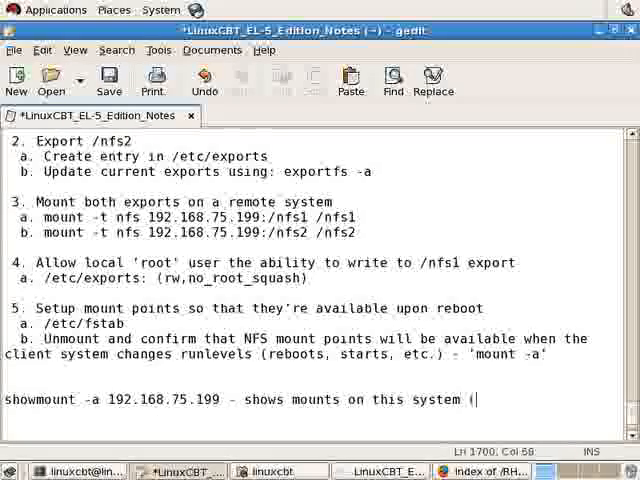
text(connected NFS)
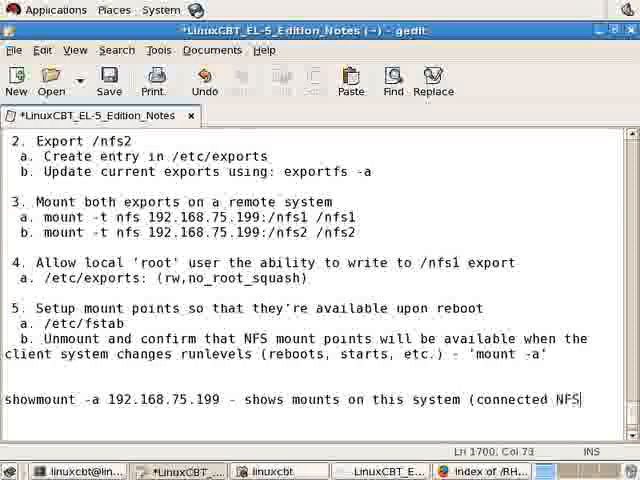
text(clients))
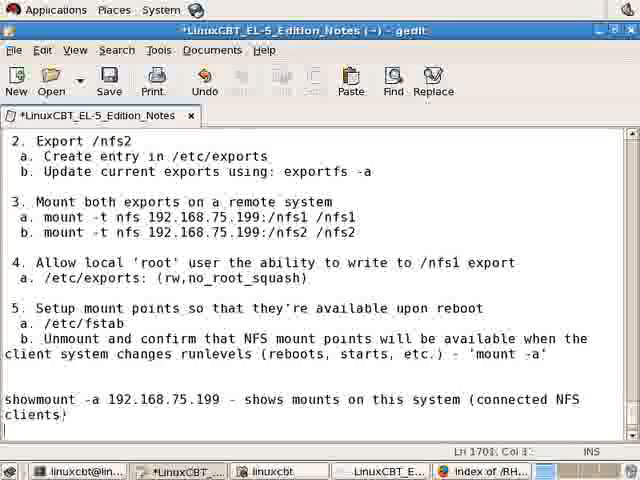
click(108, 80)
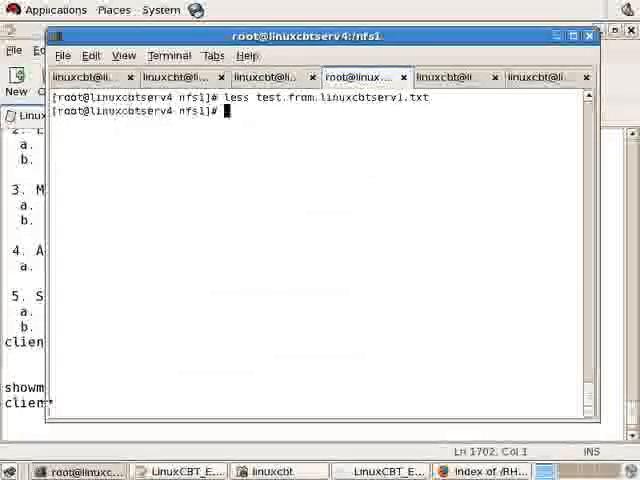
Step: Add notes item 6: Attempt to mount /nfs1 & /nfs2 from an unauthorized system
click(178, 472)
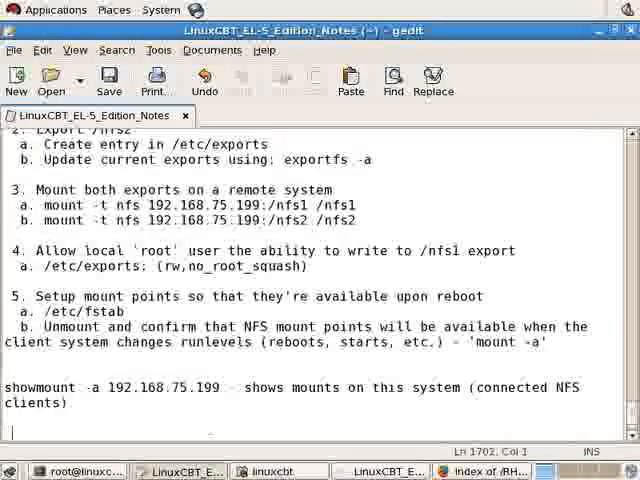
text(6. Attempt to mount /nfs1 & /nfs2 from an unauthorized system)
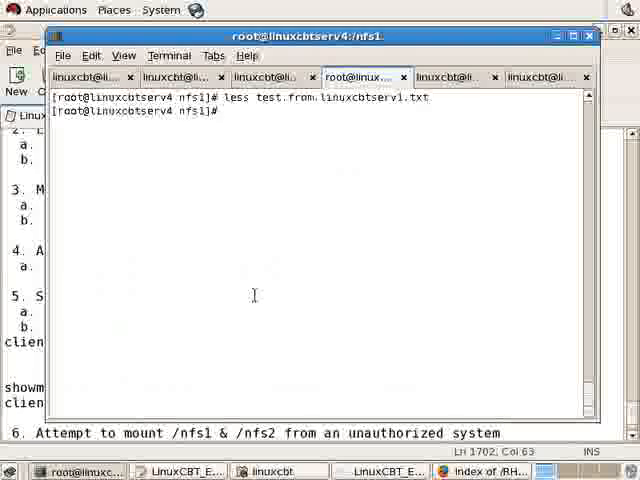
click(444, 76)
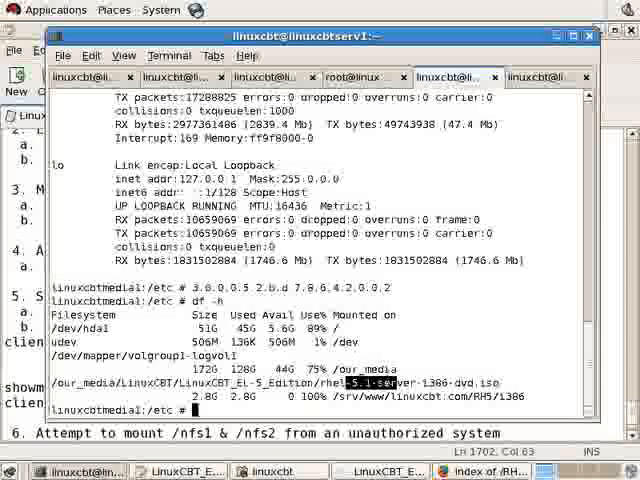
Step: Check for NFS mounts and create the /nfs1 and /nfs2 mount point directories on the unauthorized client
text(mount | grep nfs)
text(mkdir)
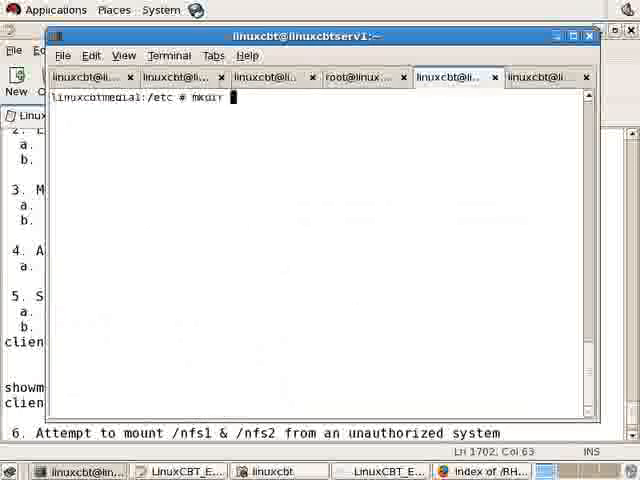
text(/nfs1/)
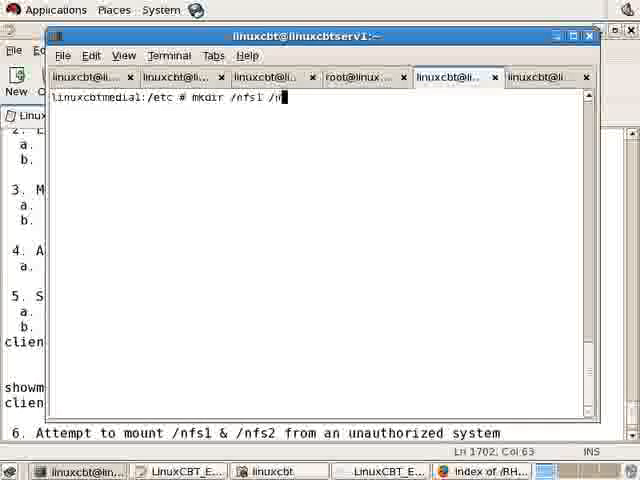
key(Return)
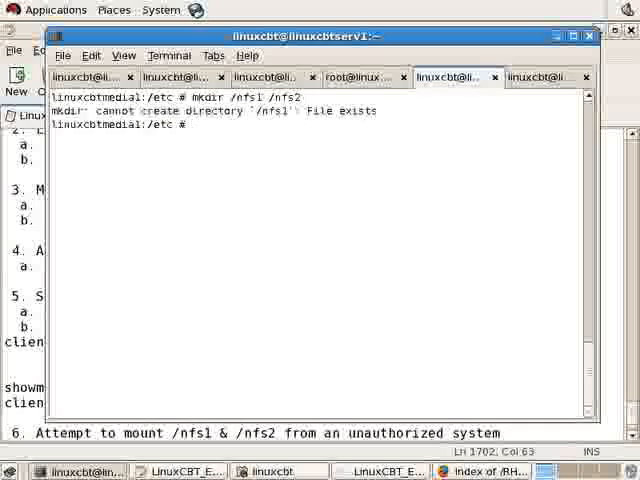
text(mk)
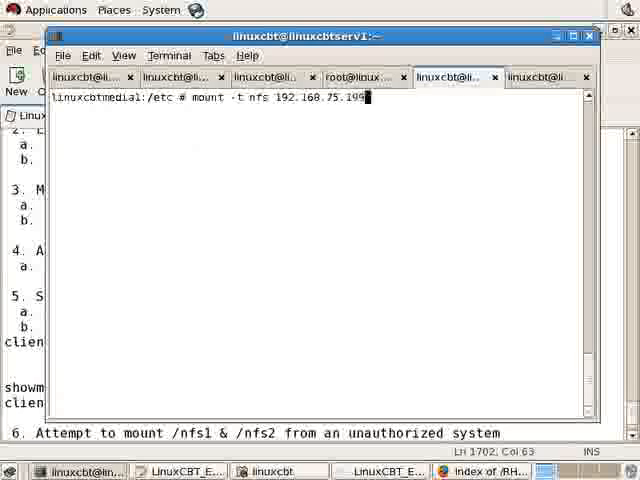
Step: Attempt mounting 192.168.75.199:/nfs1 and /nfs2 and see the server deny permission
text(/nfs1 /nfs)
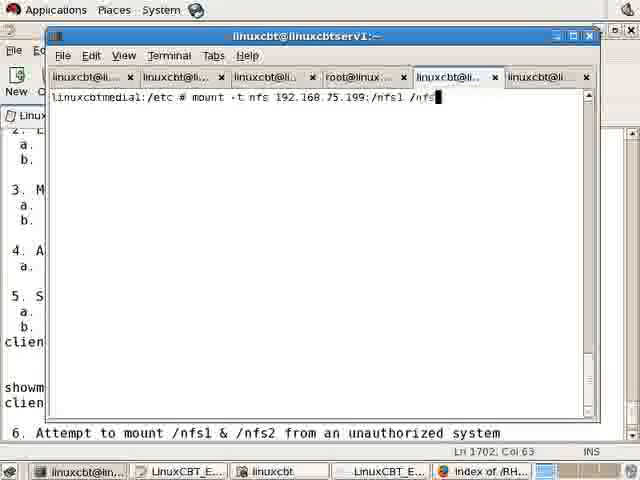
key(Return)
text(mount -t nfs 192.168.75.199:/nfs2 /nfs1)
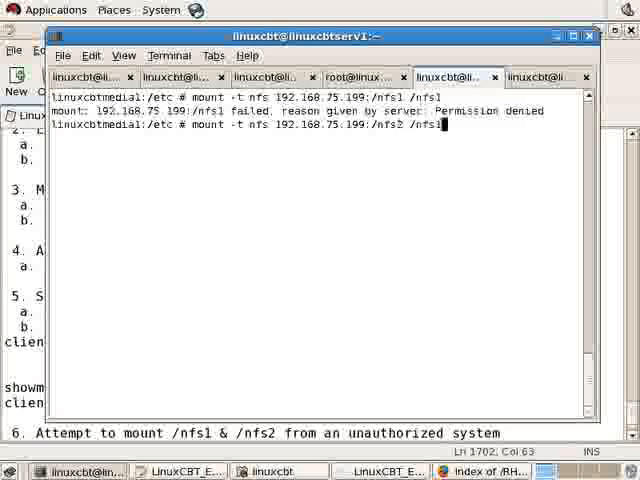
key(Return)
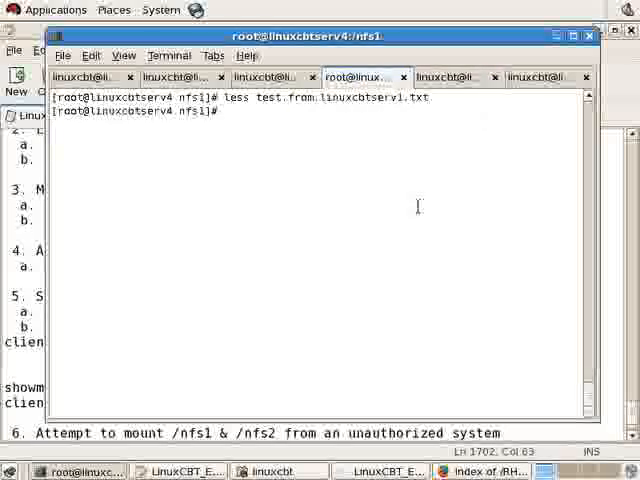
Step: Change both /etc/exports lines to 192.168.75.0/24 in nano, save, and run exportfs -a
text(cd)
text(nano )
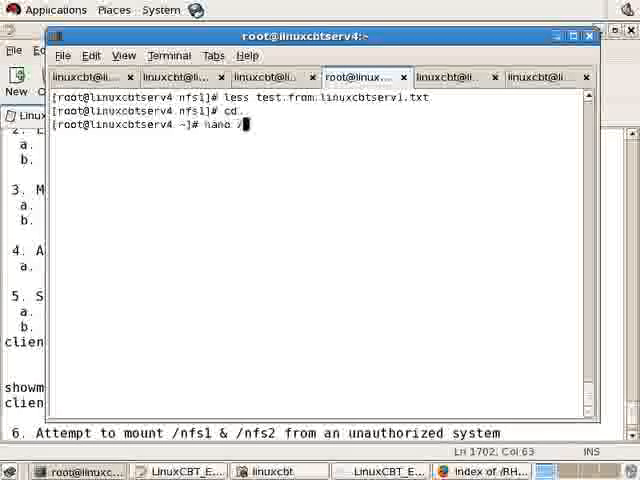
text(/etc/expo)
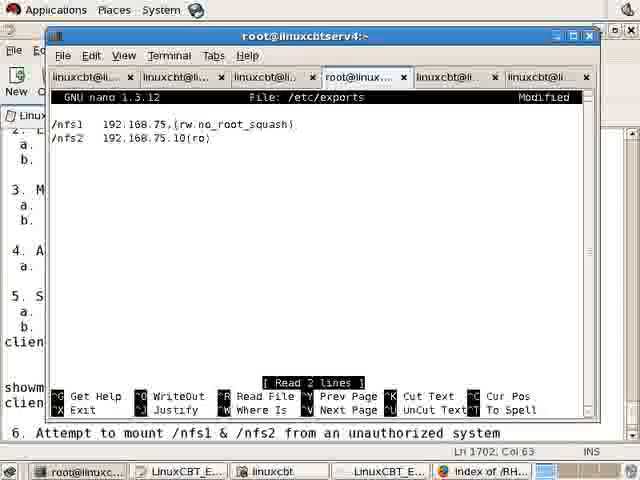
text(0/24)
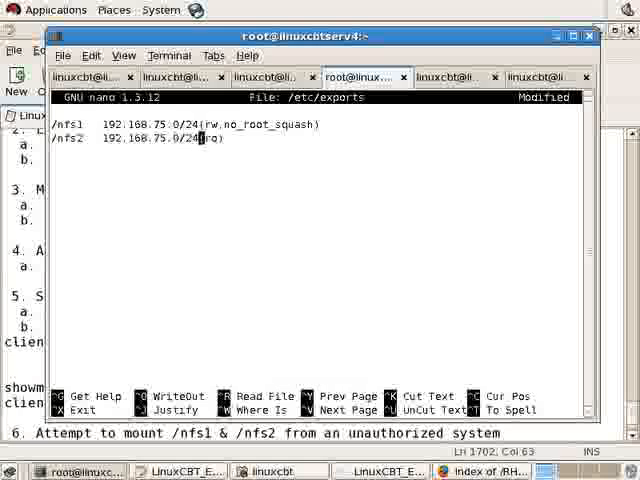
key(ctrl+x)
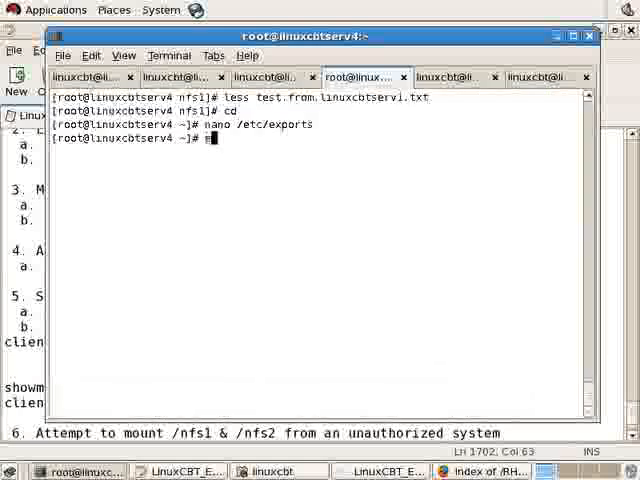
text(exportfs -a)
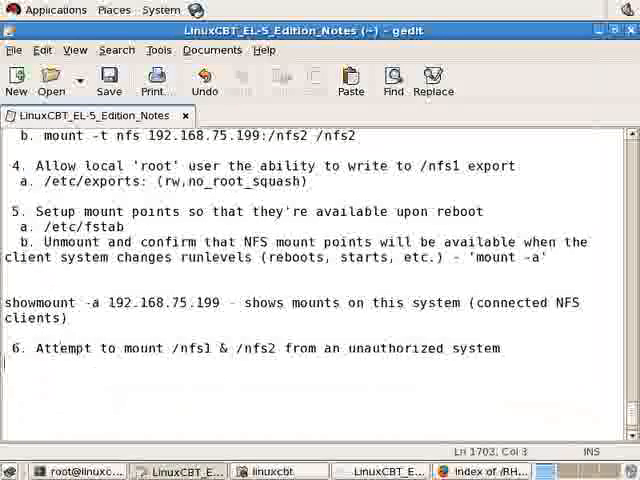
Step: Note a.: mount fails when the client's IP does not appear in the server's /etc/exports
text(a. Faile)
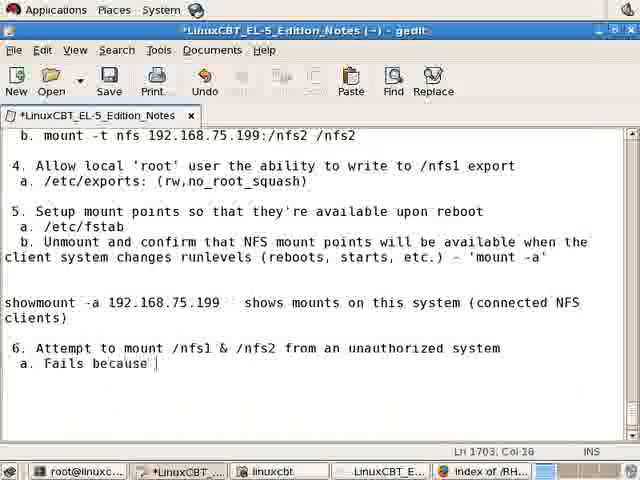
text(client's I)
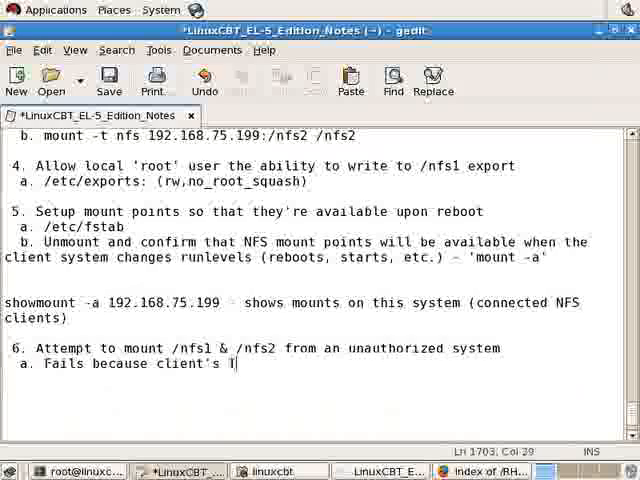
text(P does not match s)
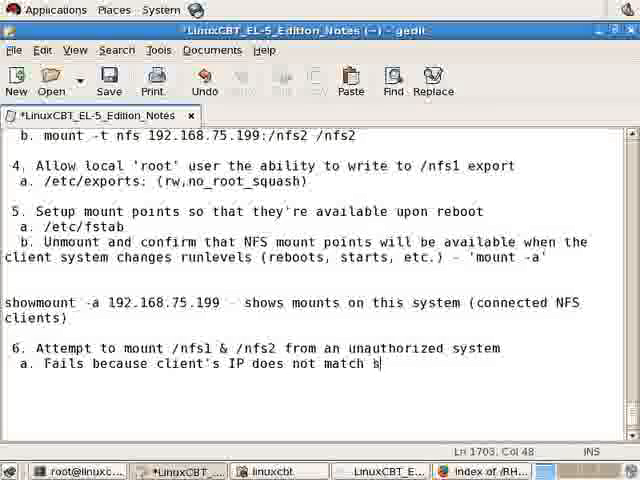
text(erver's)
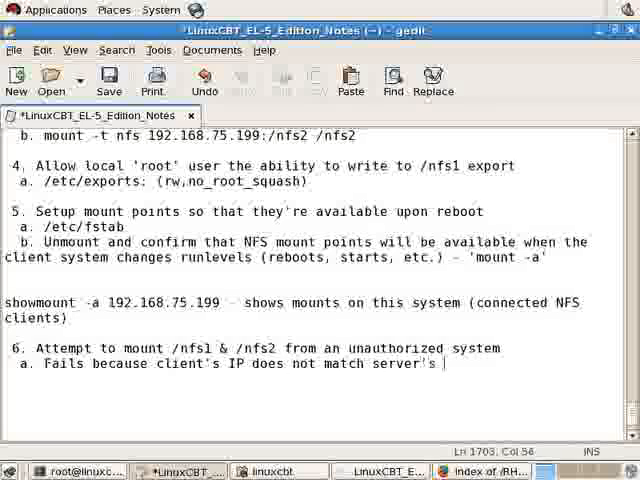
text(/etc/)
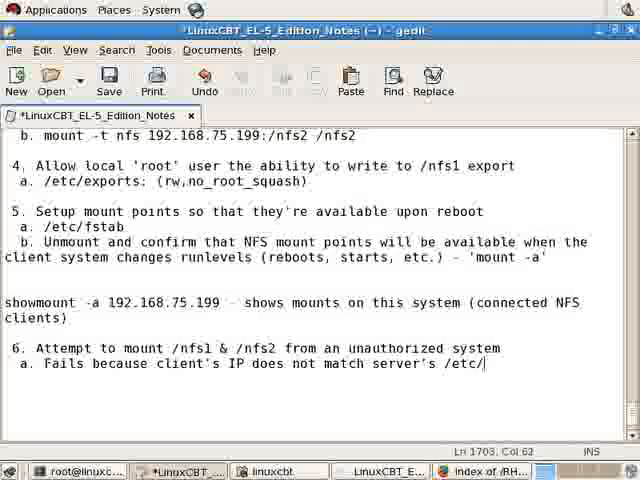
text(exports)
text(b.)
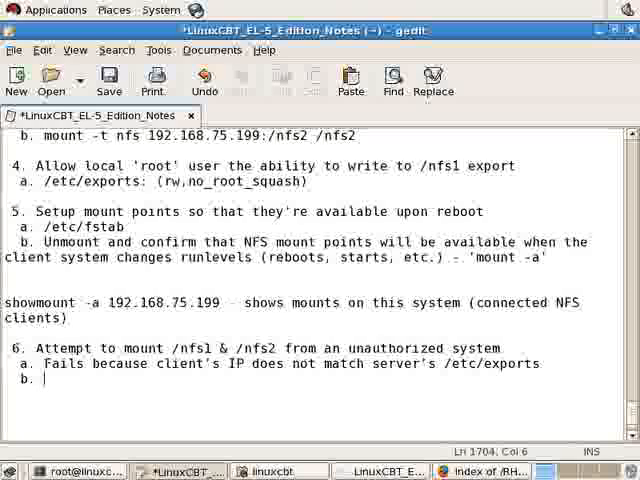
Step: Note b. update /etc/exports with new hosts/subnet and c. exportfs -a to update the exports; save the notes
text(Update server's)
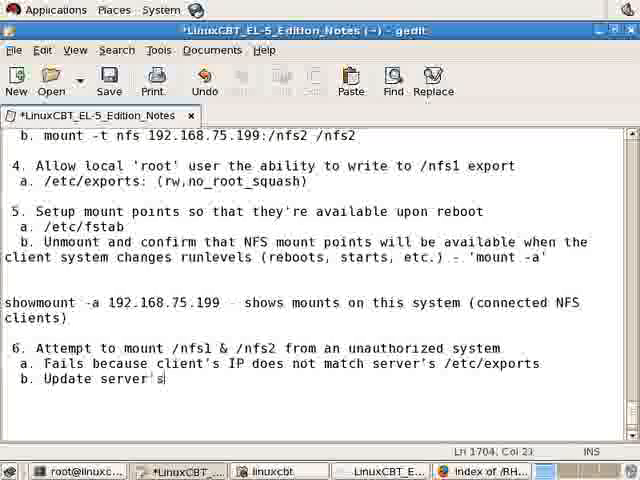
text(/etc/exports to allow additional)
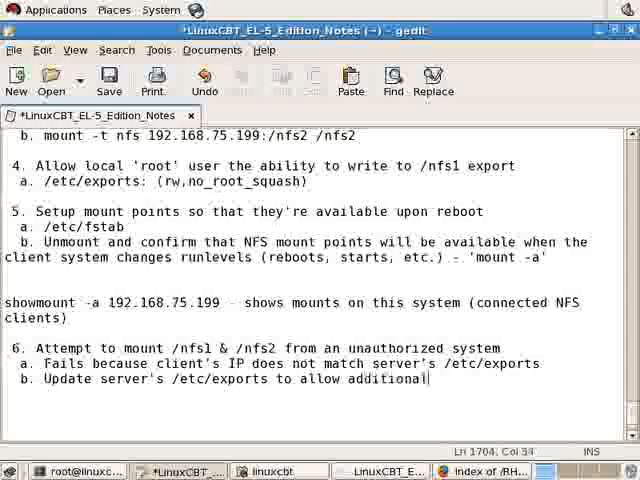
text(hosts/subnet)
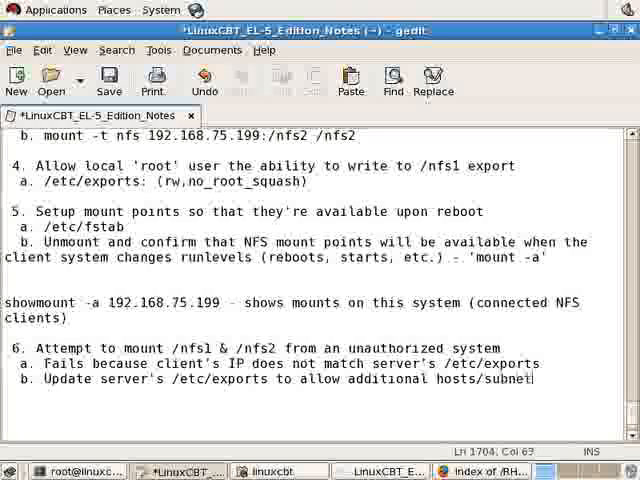
text(/et)
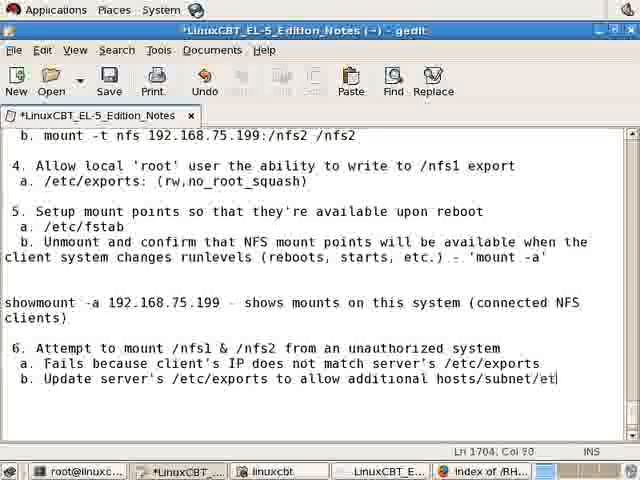
key(ctrl+s)
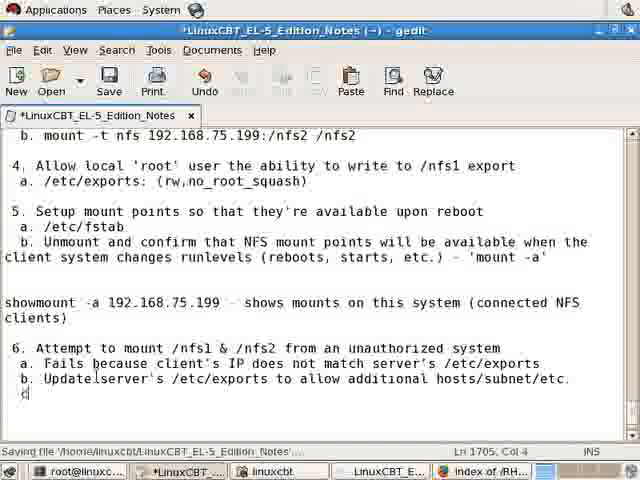
text(c. /e)
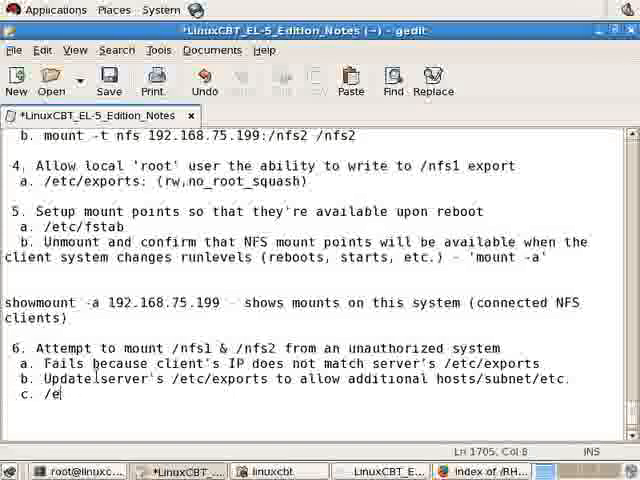
text(xportfs -a - to u)
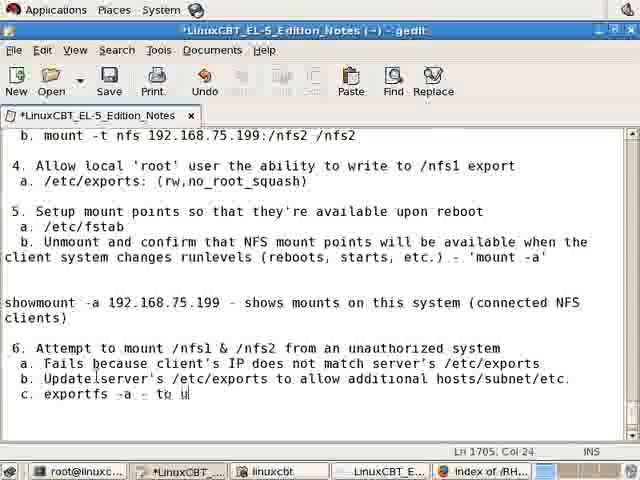
text(pdate the export)
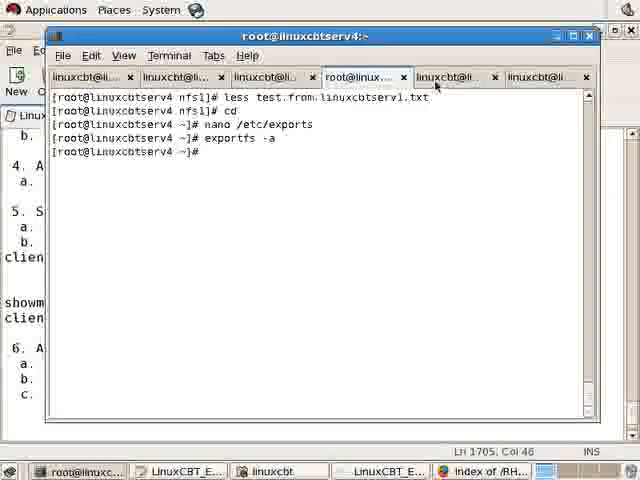
Step: Remount /nfs1 and /nfs2 on the now-authorized client and confirm them in the mount listing
click(448, 76)
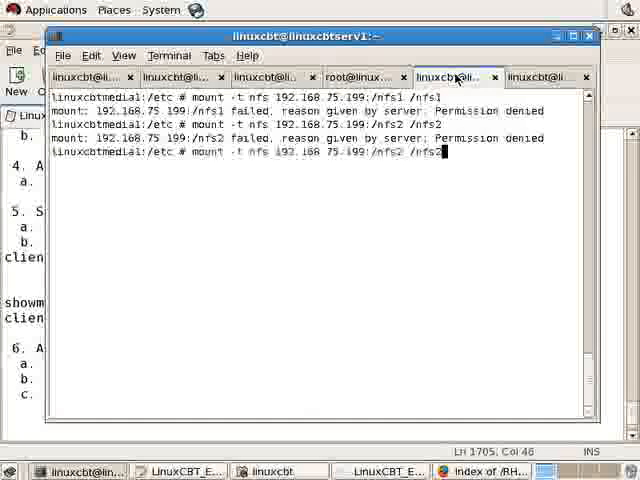
key(Return)
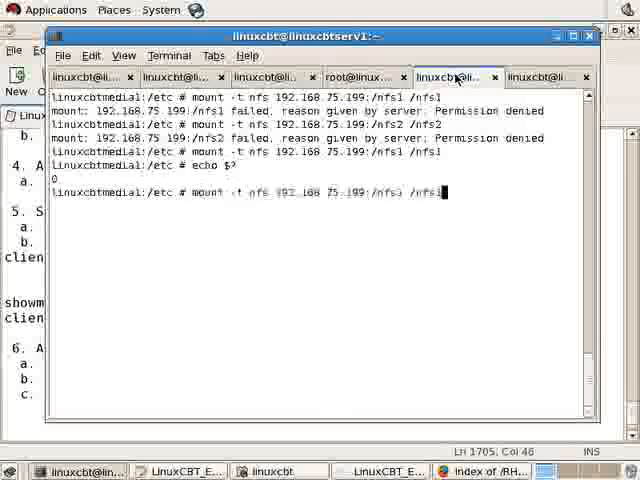
key(Return)
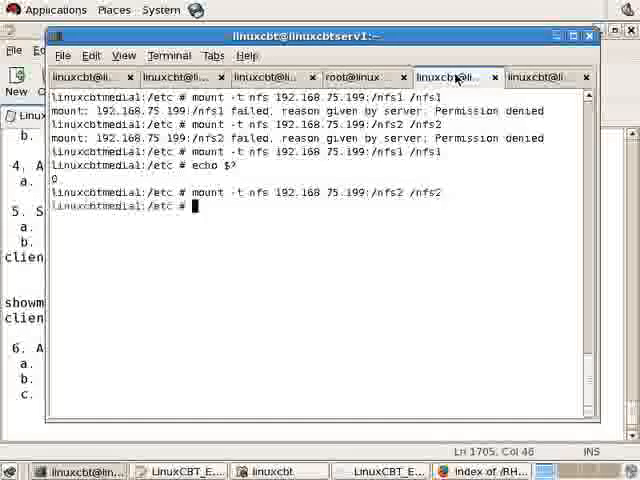
text(mc)
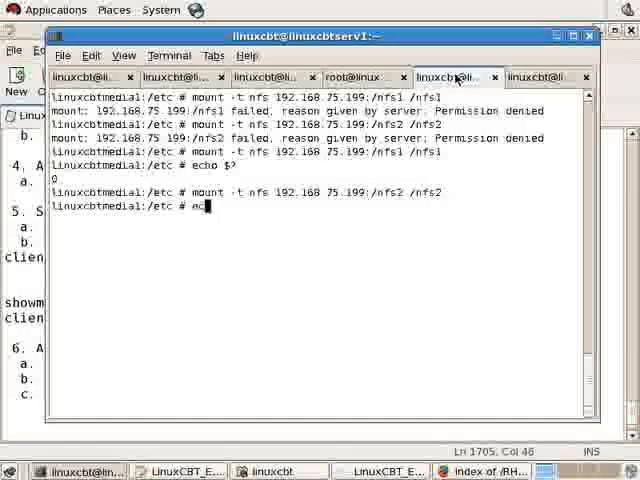
key(Return)
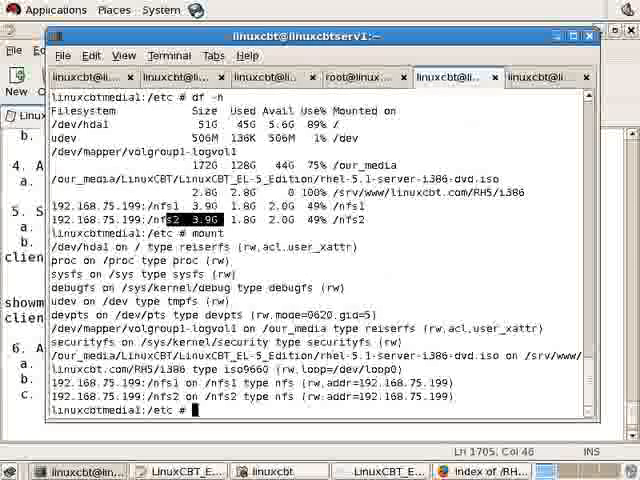
Step: List /nfs1 showing the server's test file and /nfs2 showing it empty with ls -ltr
text(ls -ltr /nfs)
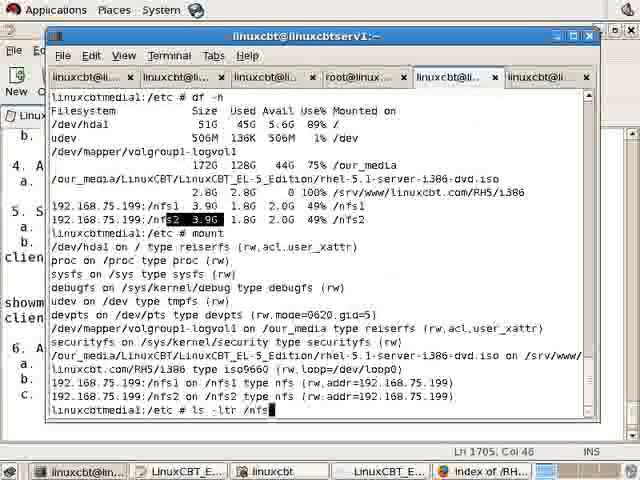
key(Return)
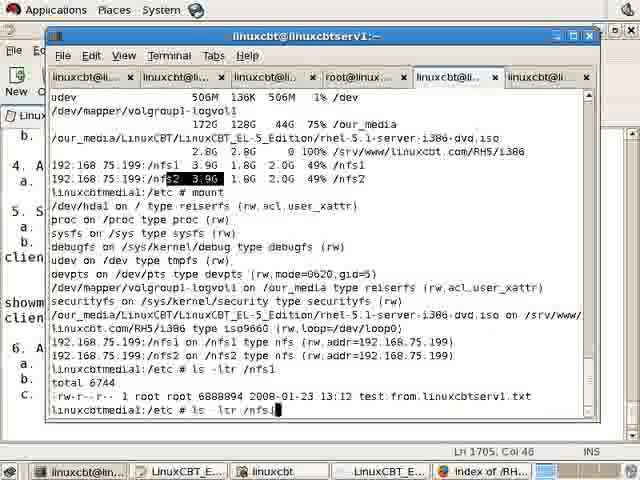
text(2)
key(Return)
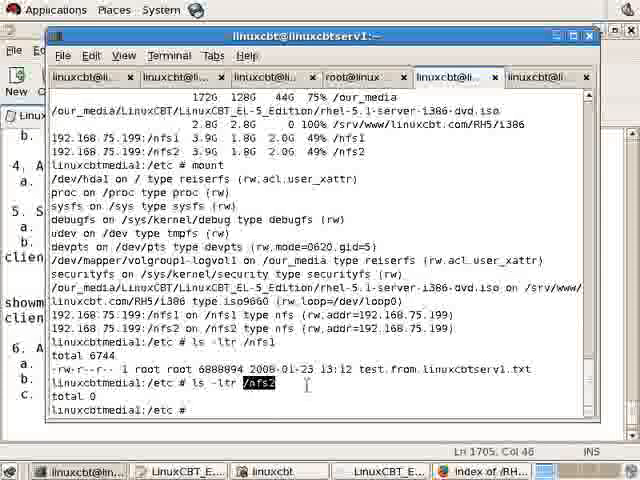
text(seq)
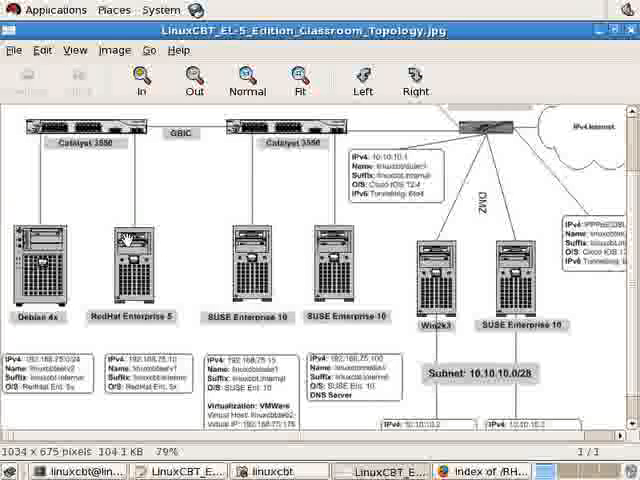
mouse_move(550, 78)
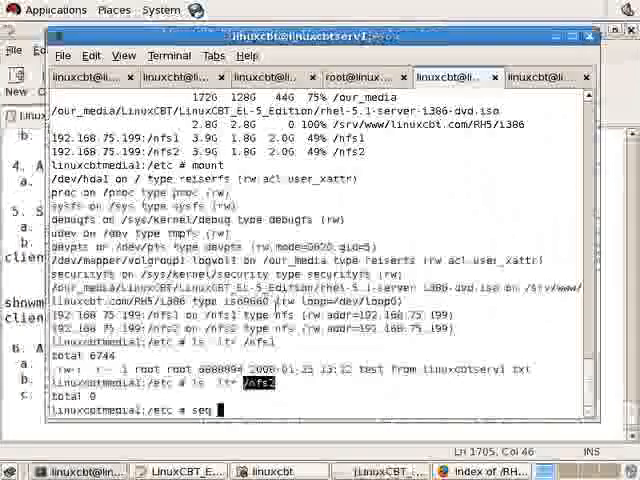
Step: Write seq 1000000 to test.from.linuxcbtmedial.txt, refused on read-only /nfs2 but succeeding in /nfs1
text(10)
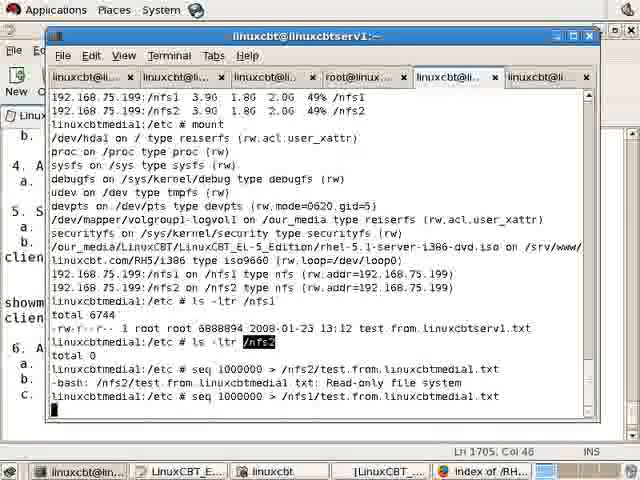
key(Return)
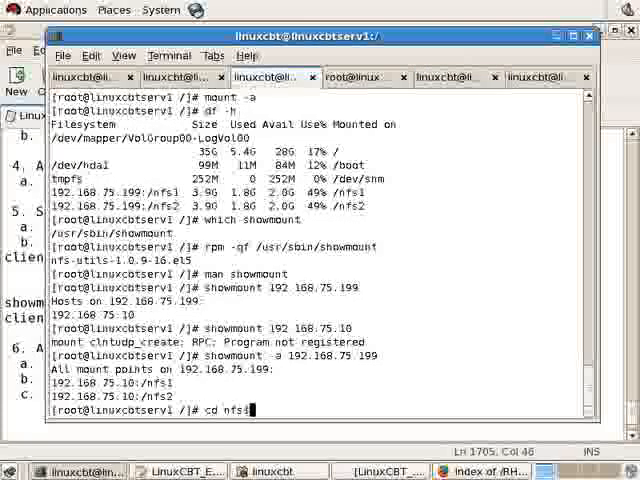
Step: List /nfs1 and read test.from.linuxcbtmedial.txt with less on the server1 client
text(ls l)
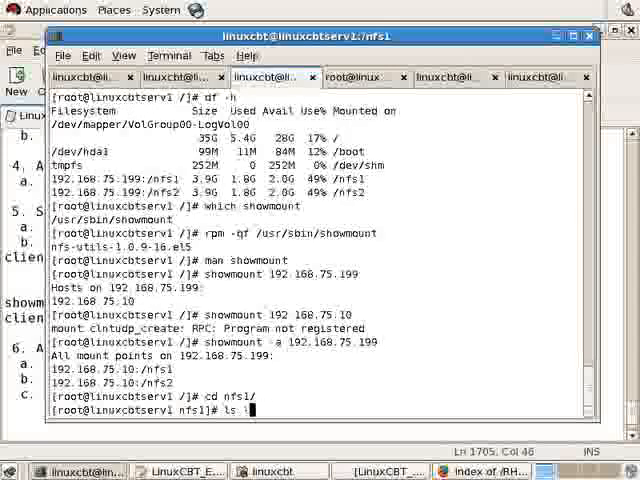
key(Return)
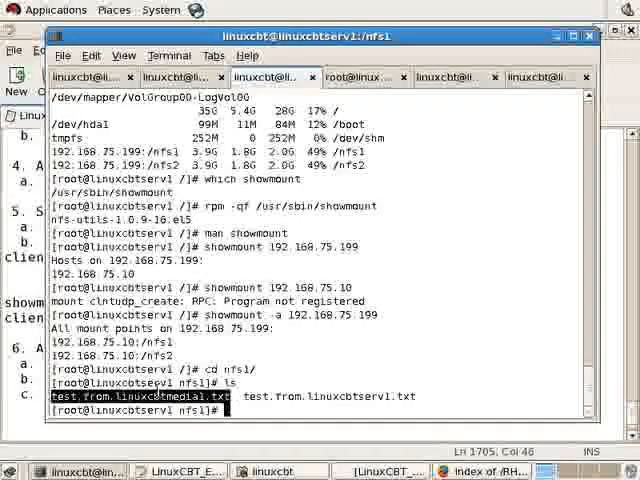
text(less test.from.linuxcbt)
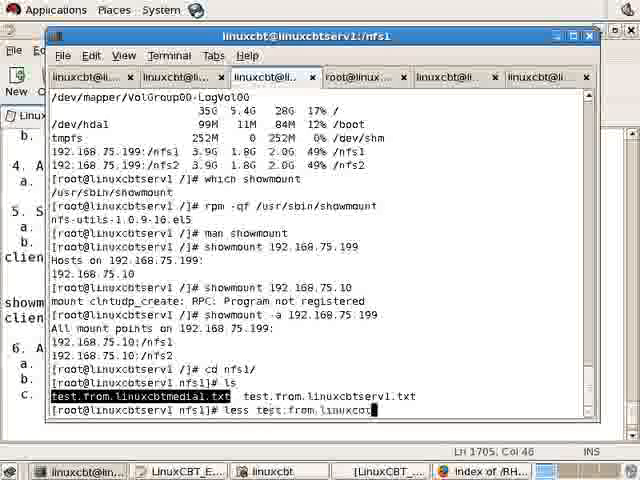
key(Return)
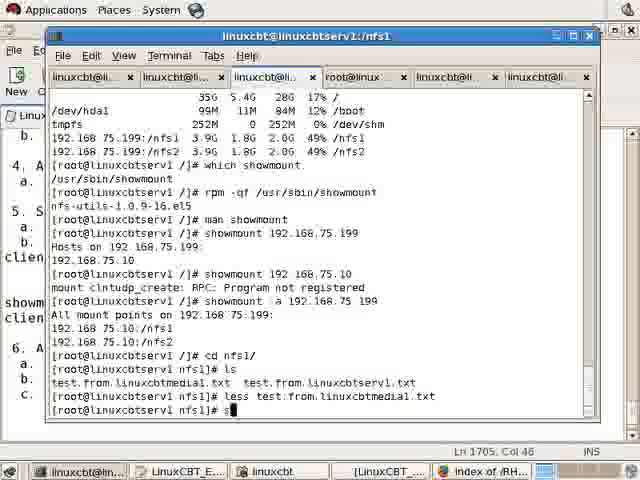
Step: Append seq 1000 to test.from.linuxcbtmedial.txt and tail it to confirm the new last lines
text(seq 1000 >>)
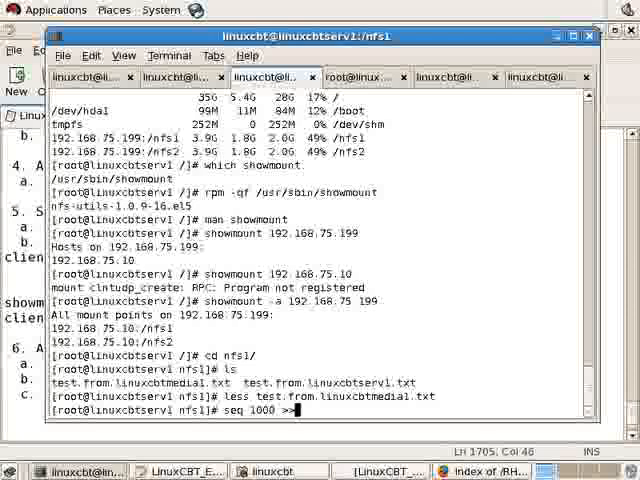
text(ce)
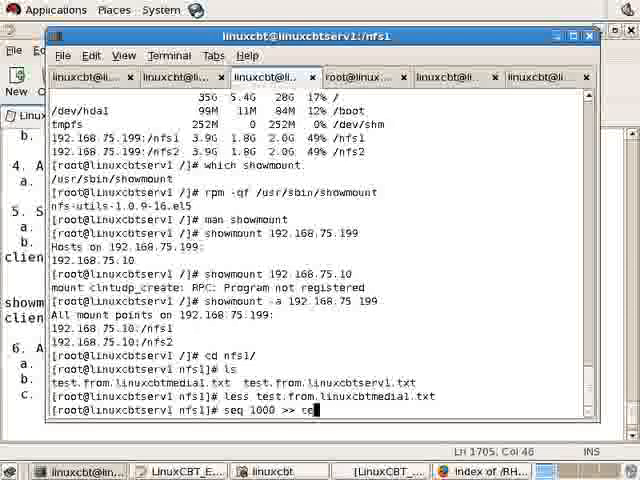
text(test.from.linuxcbtmedial.txt)
text(echo $?)
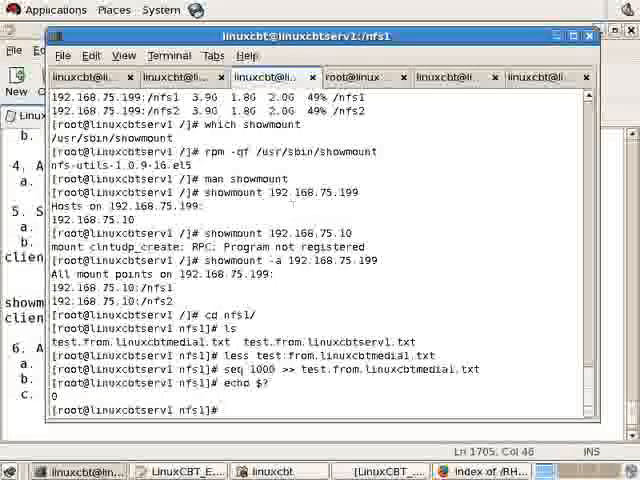
text(tail test.from.linuxcbt)
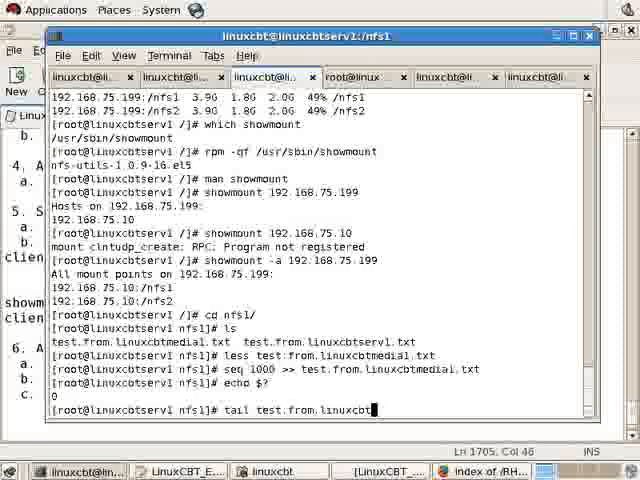
key(Return)
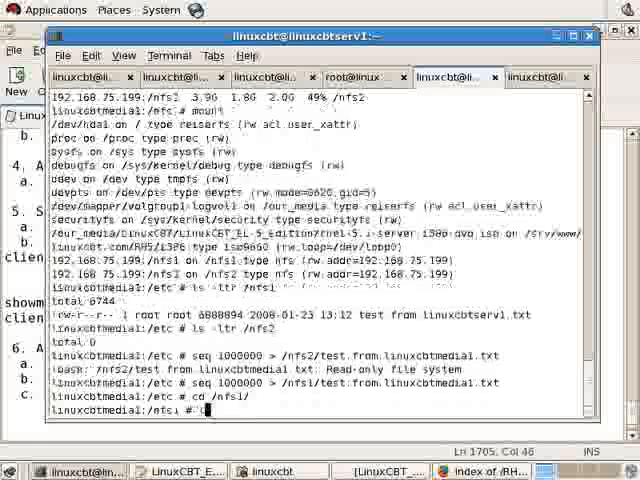
Step: From the medial client, list /nfs1 and tail the test file ending at 1000
text(ls)
text(tail test.from.linuxcbtmedial1.txt)
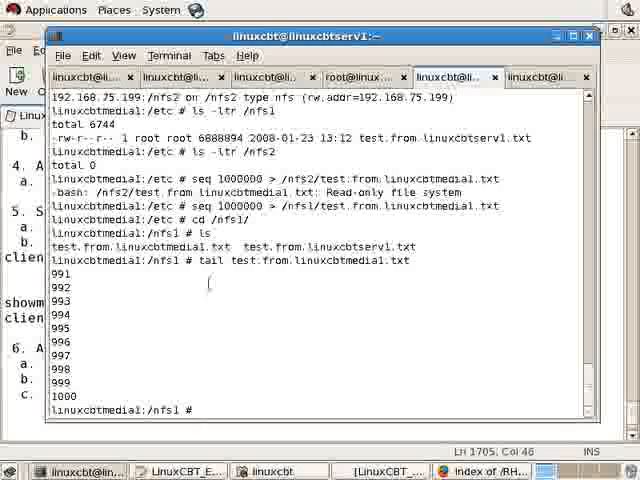
text(cd /)
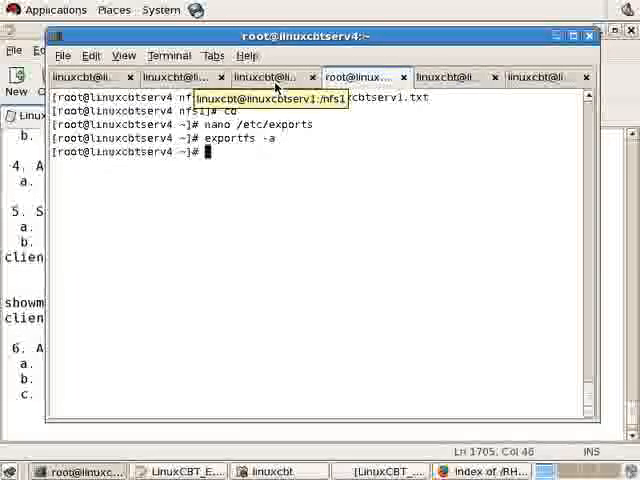
Step: On server4, write seq 1000000 into /nfs2/Security.Policy.pdf and confirm exit status 0
text(cd /nfs2)
text(seq 1000000 >)
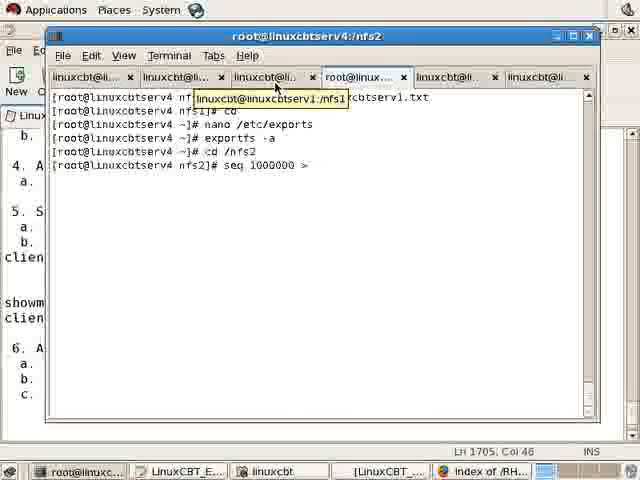
text(Security.Policy p)
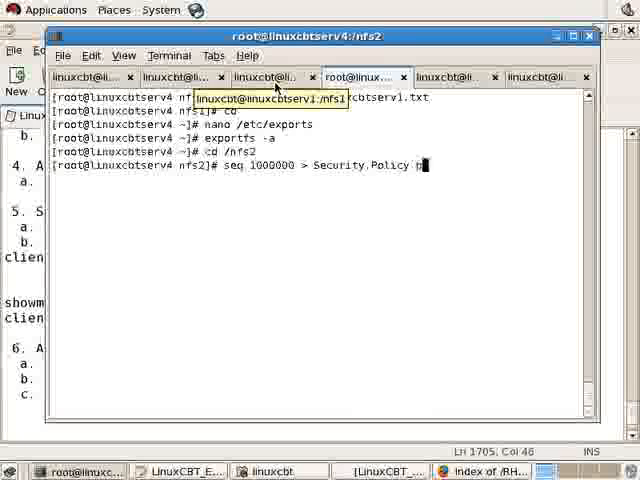
text(df)
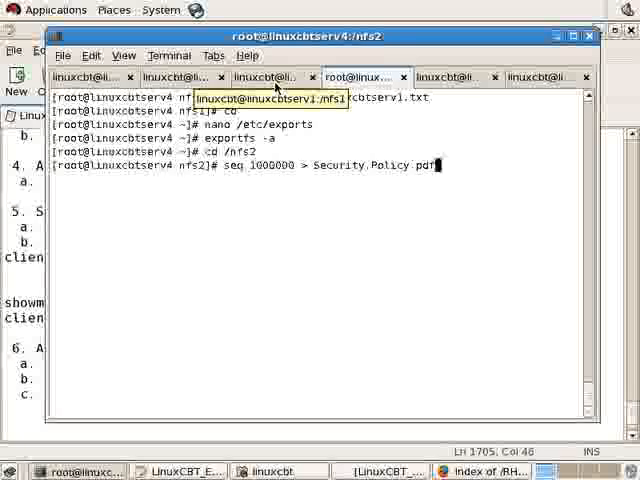
key(Return)
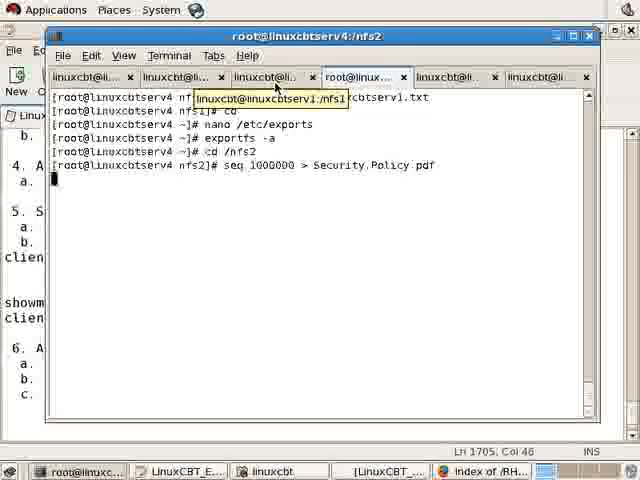
key(Return)
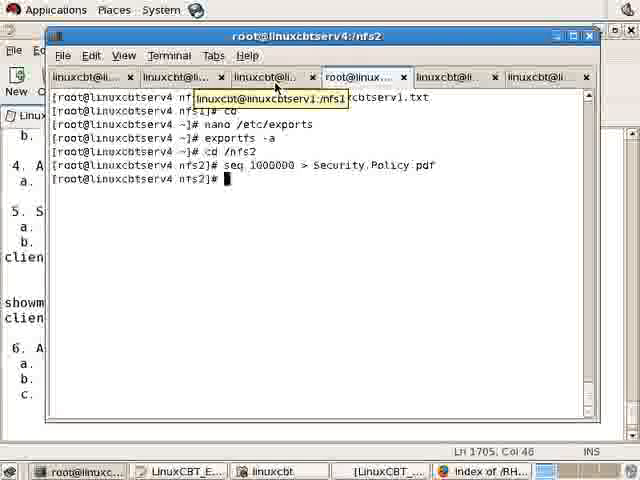
text(echo $?)
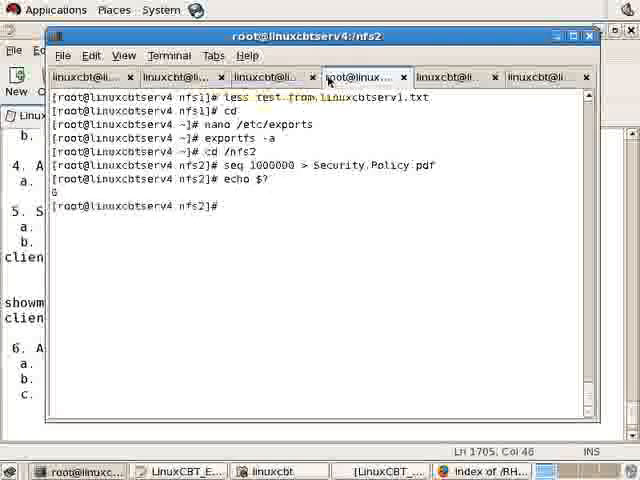
click(452, 76)
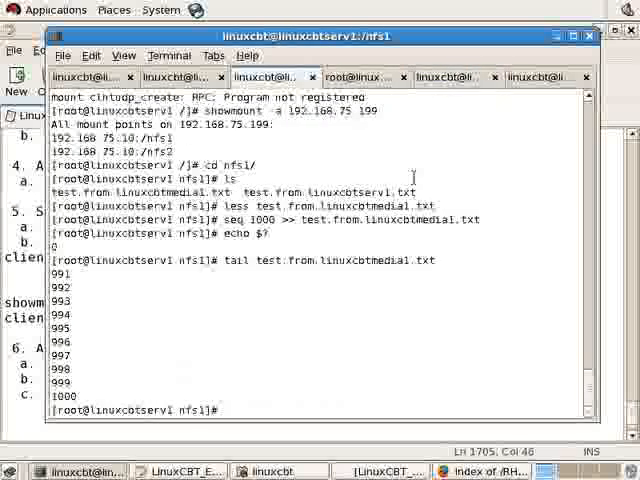
Step: Read Security.Policy.pdf in /nfs2, then get Permission denied appending seq 1000 to it
text(cd /nfs2)
text(less)
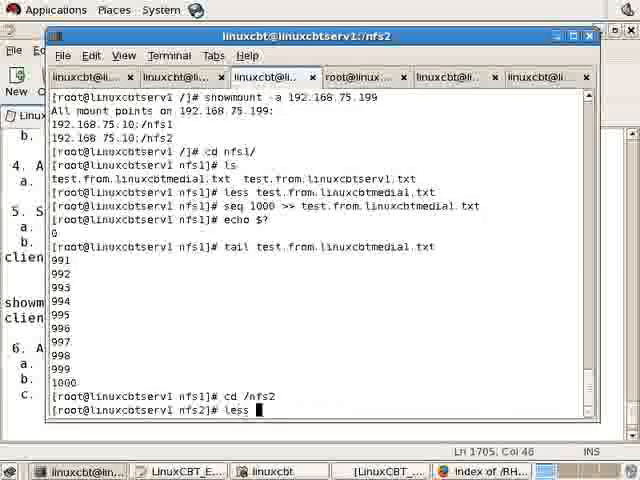
text( Security.Policy.pdf)
key(Return)
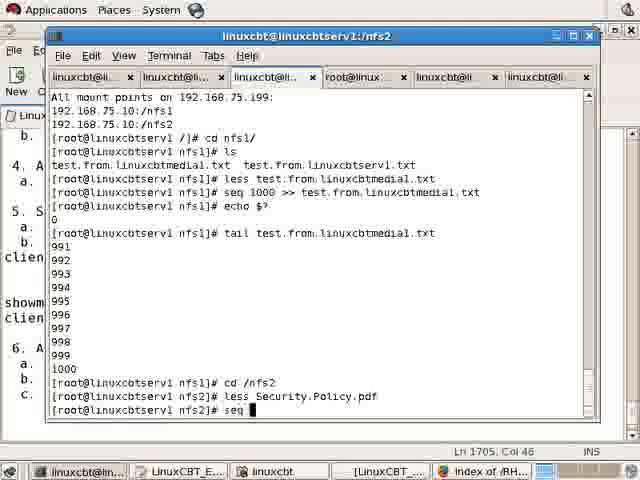
text(1000 >> Security.Policy.pdf)
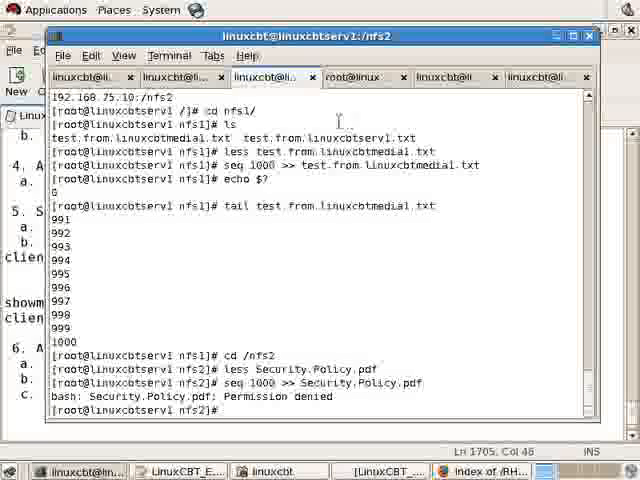
Step: Run showmount -a 192.168.75.199 listing 192.168.75.10 mounting /nfs1 and /nfs2
text(sjp)
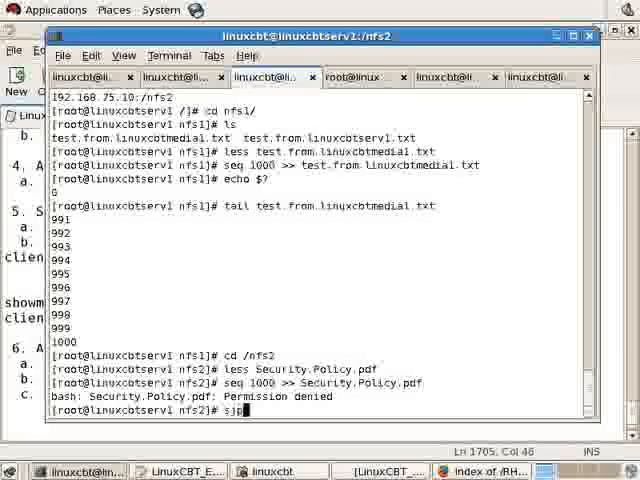
text(showmount -a 192.1)
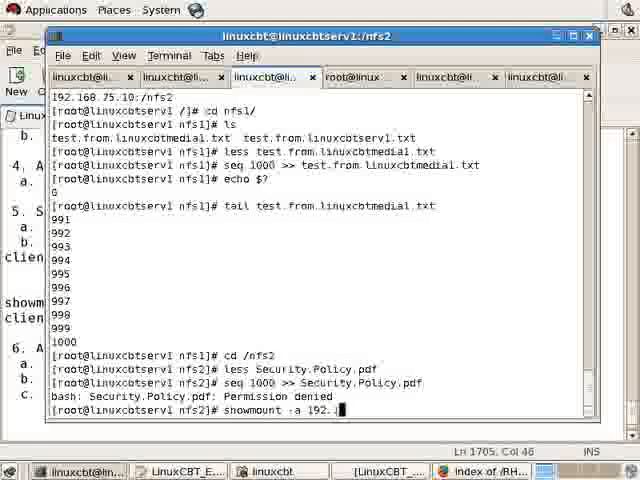
key(Return)
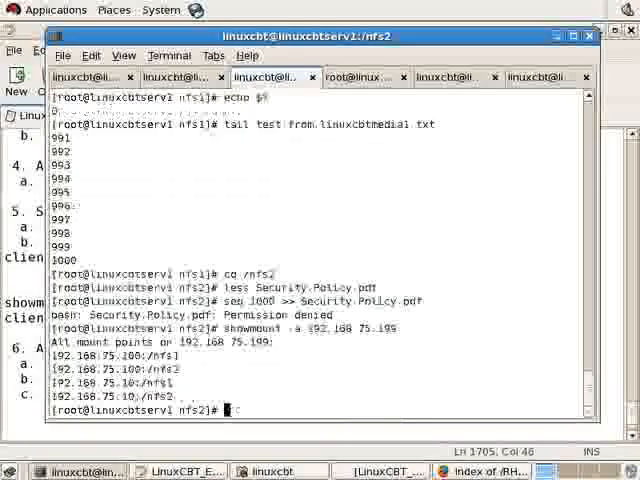